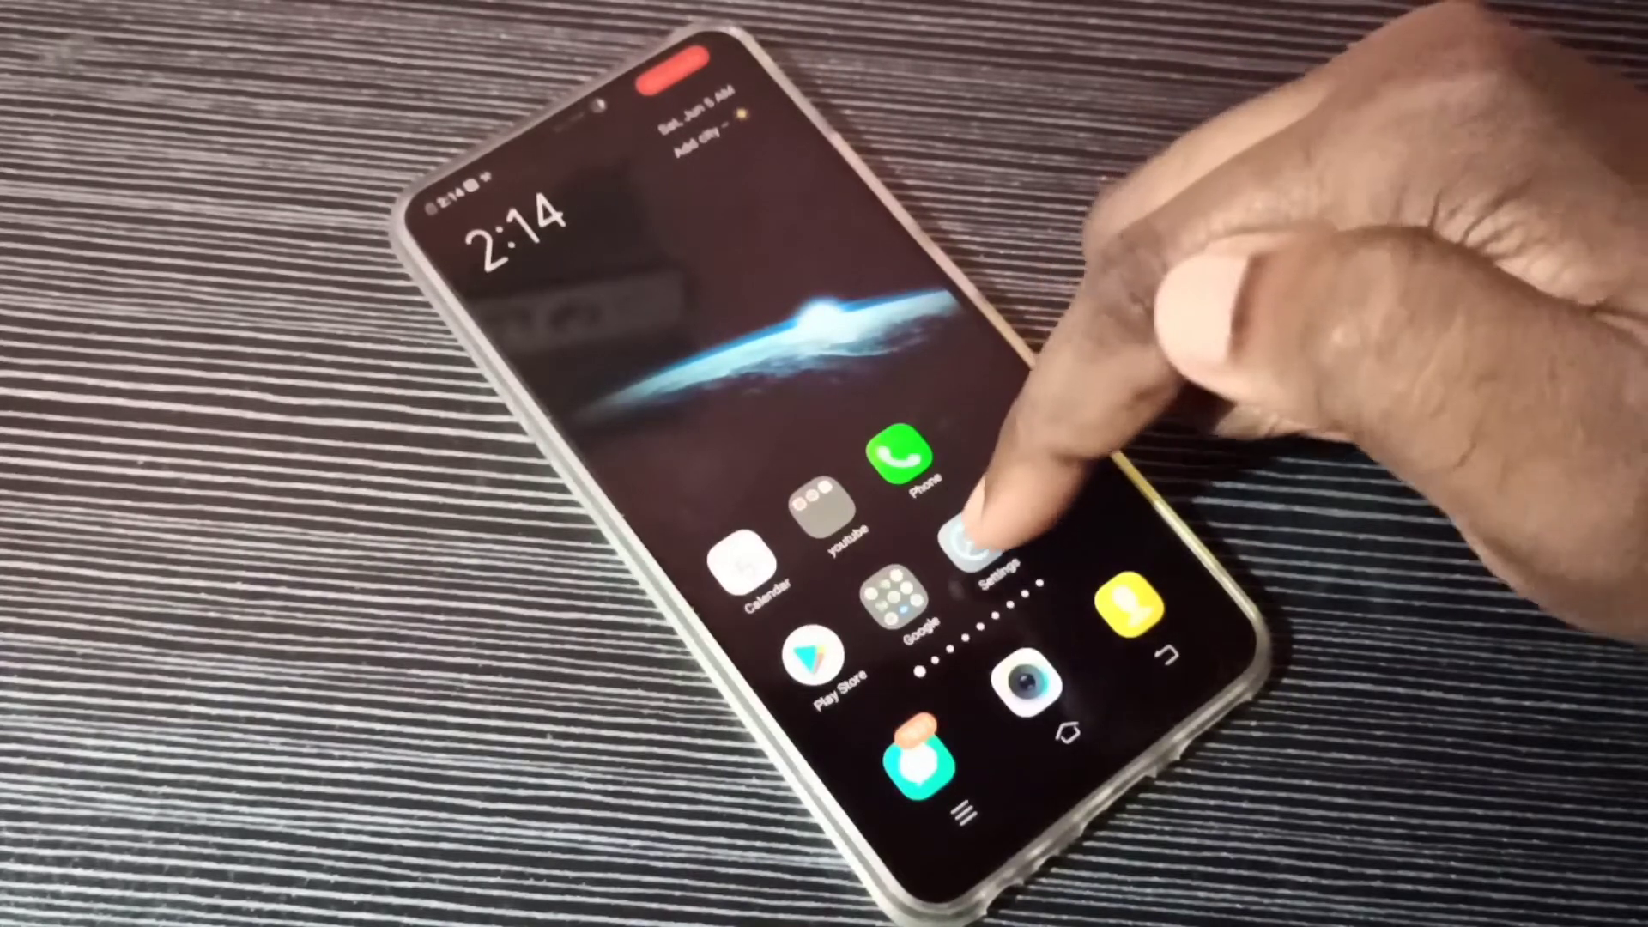
Reach the Autostart app list through the app permission section of Settings.
left_click(972, 541)
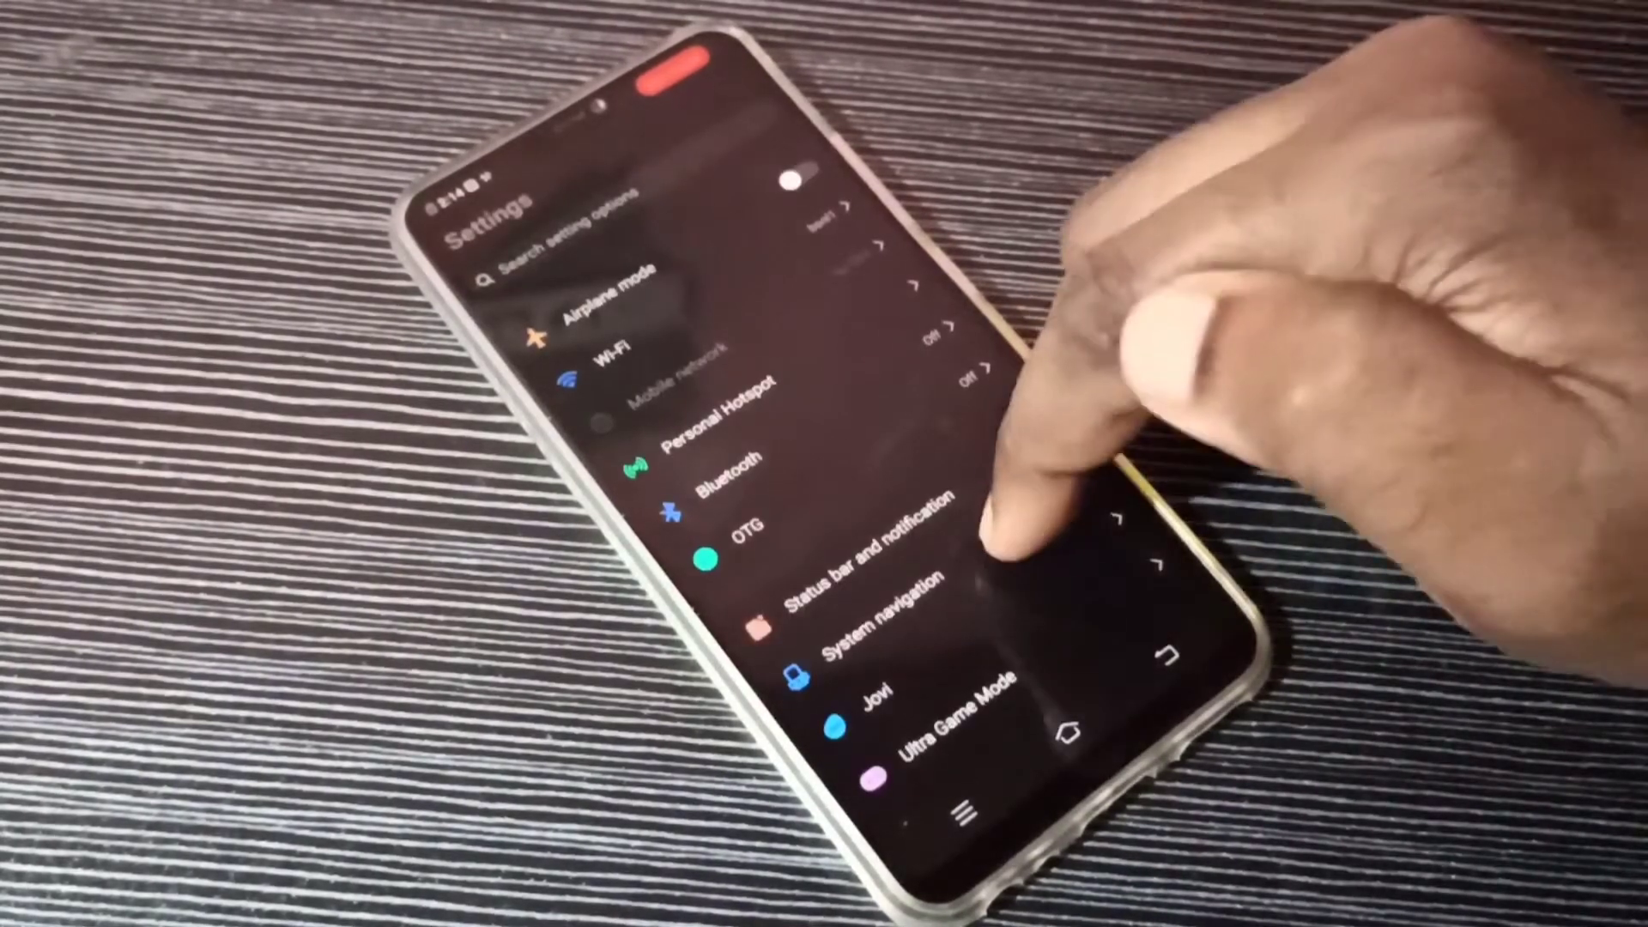
scroll("down", 3)
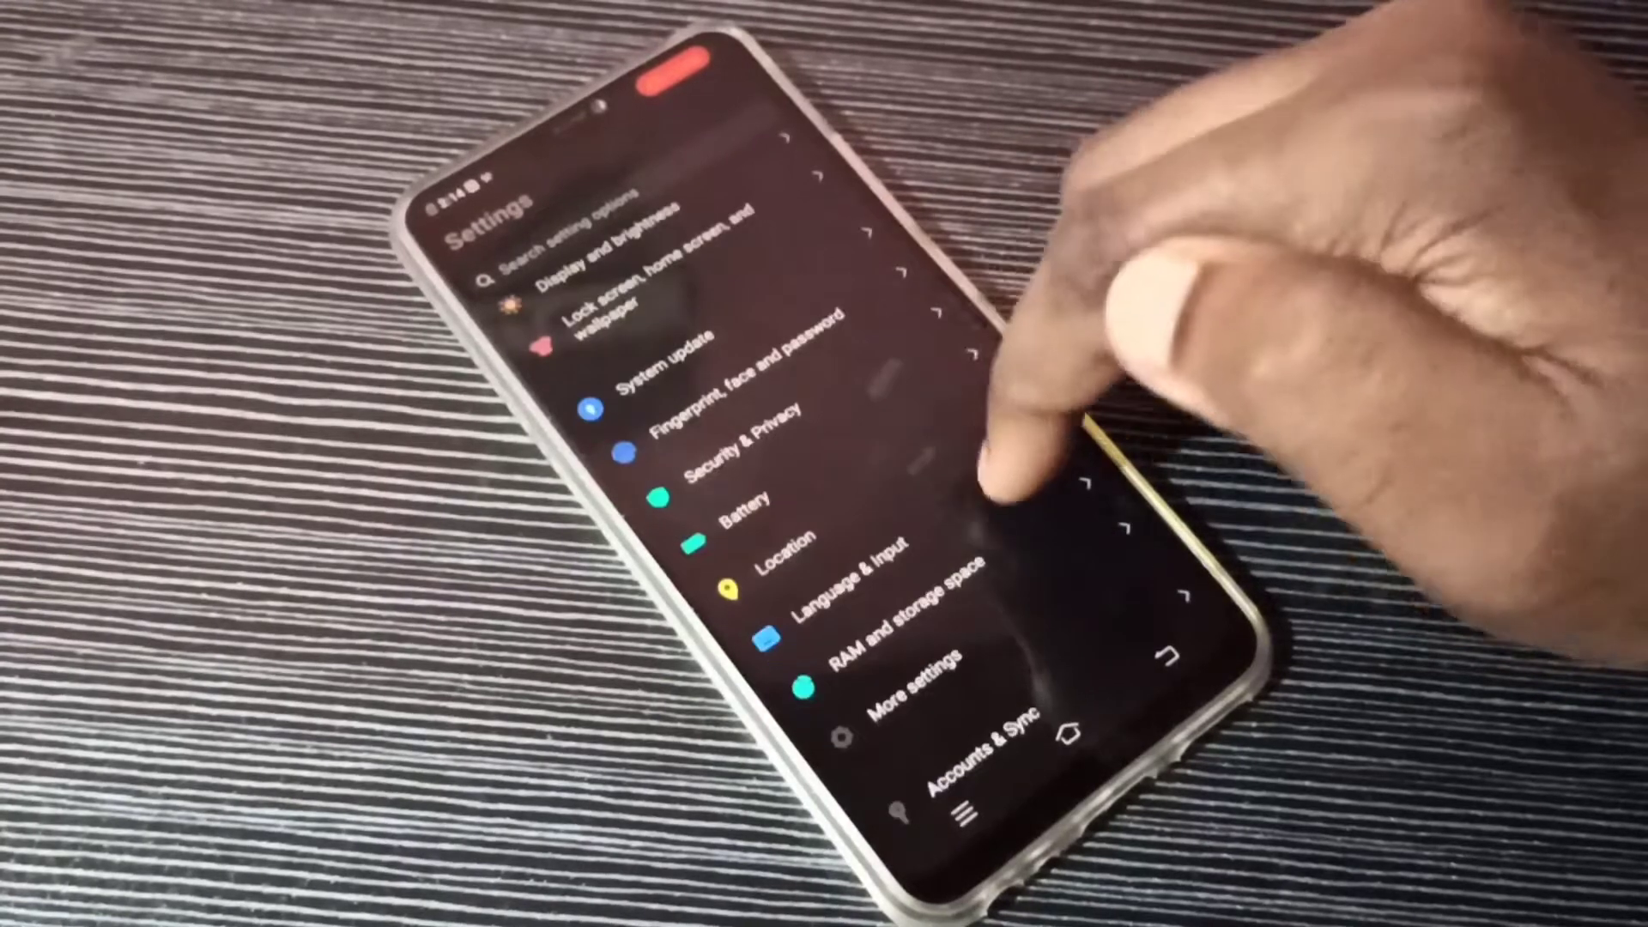
scroll("down", 3)
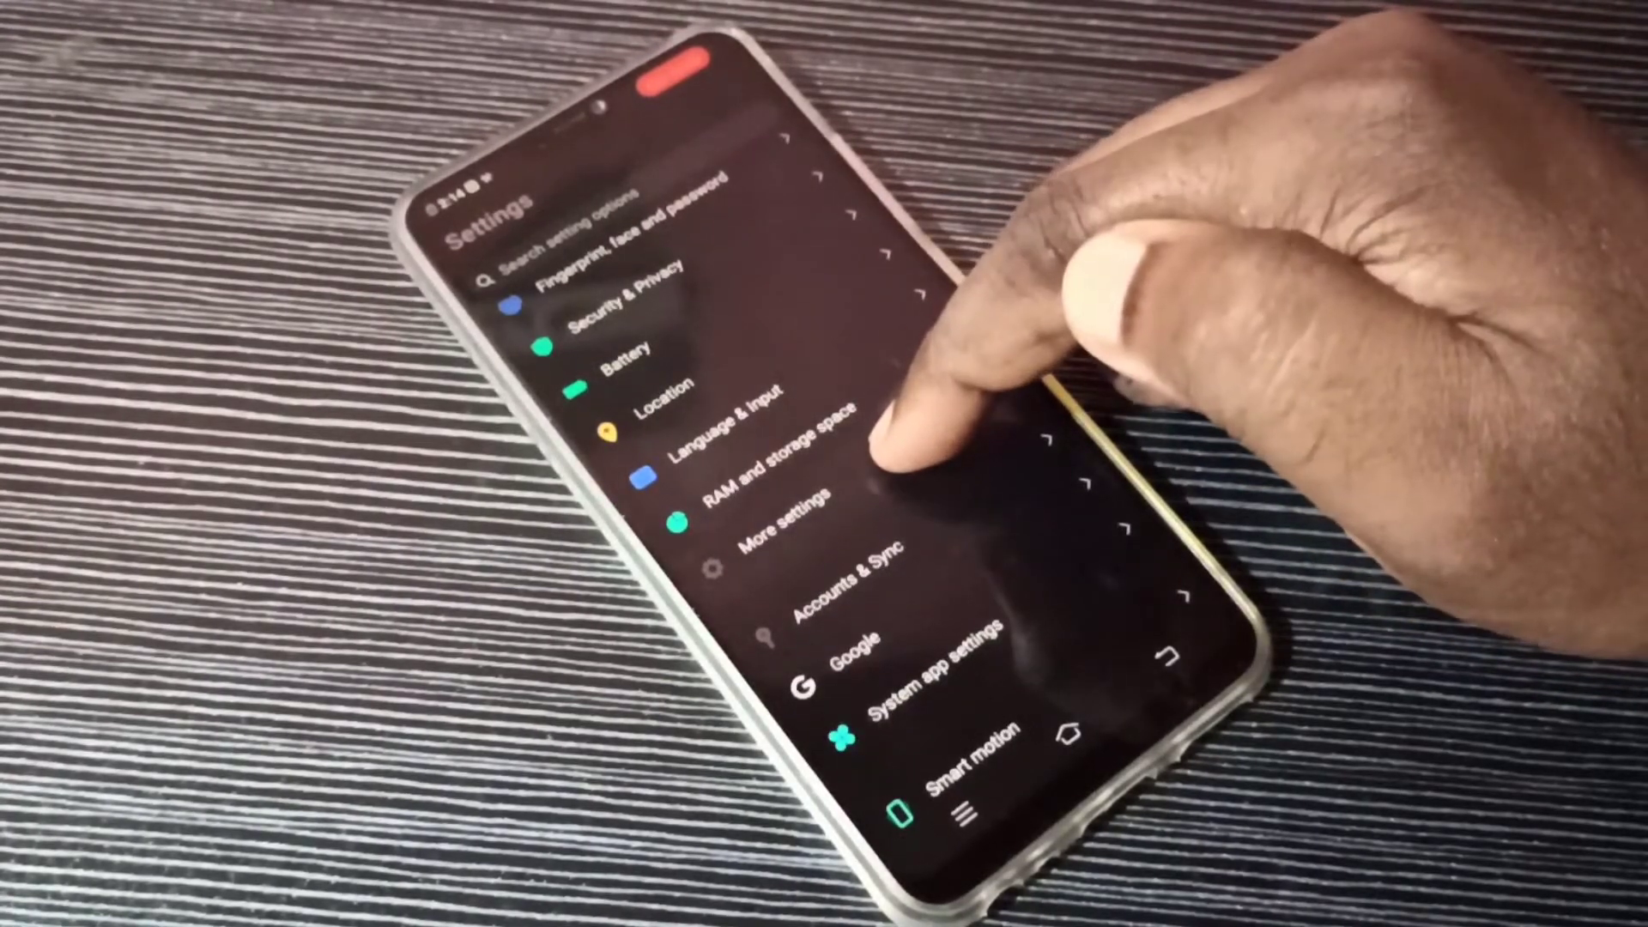
left_click(782, 515)
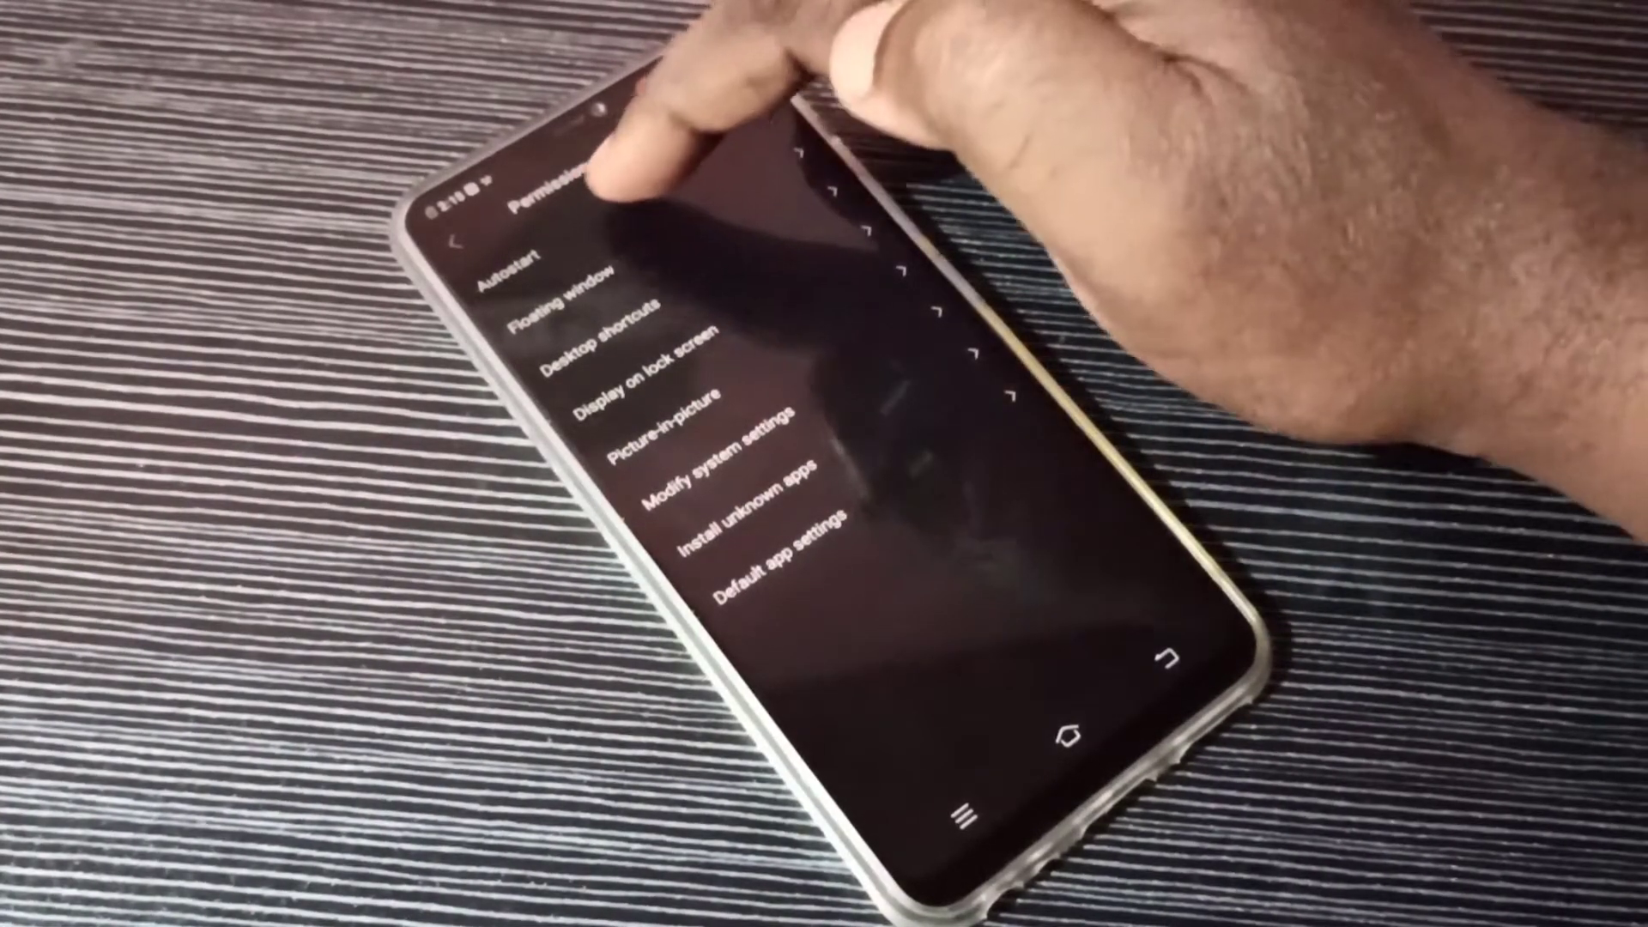
left_click(512, 265)
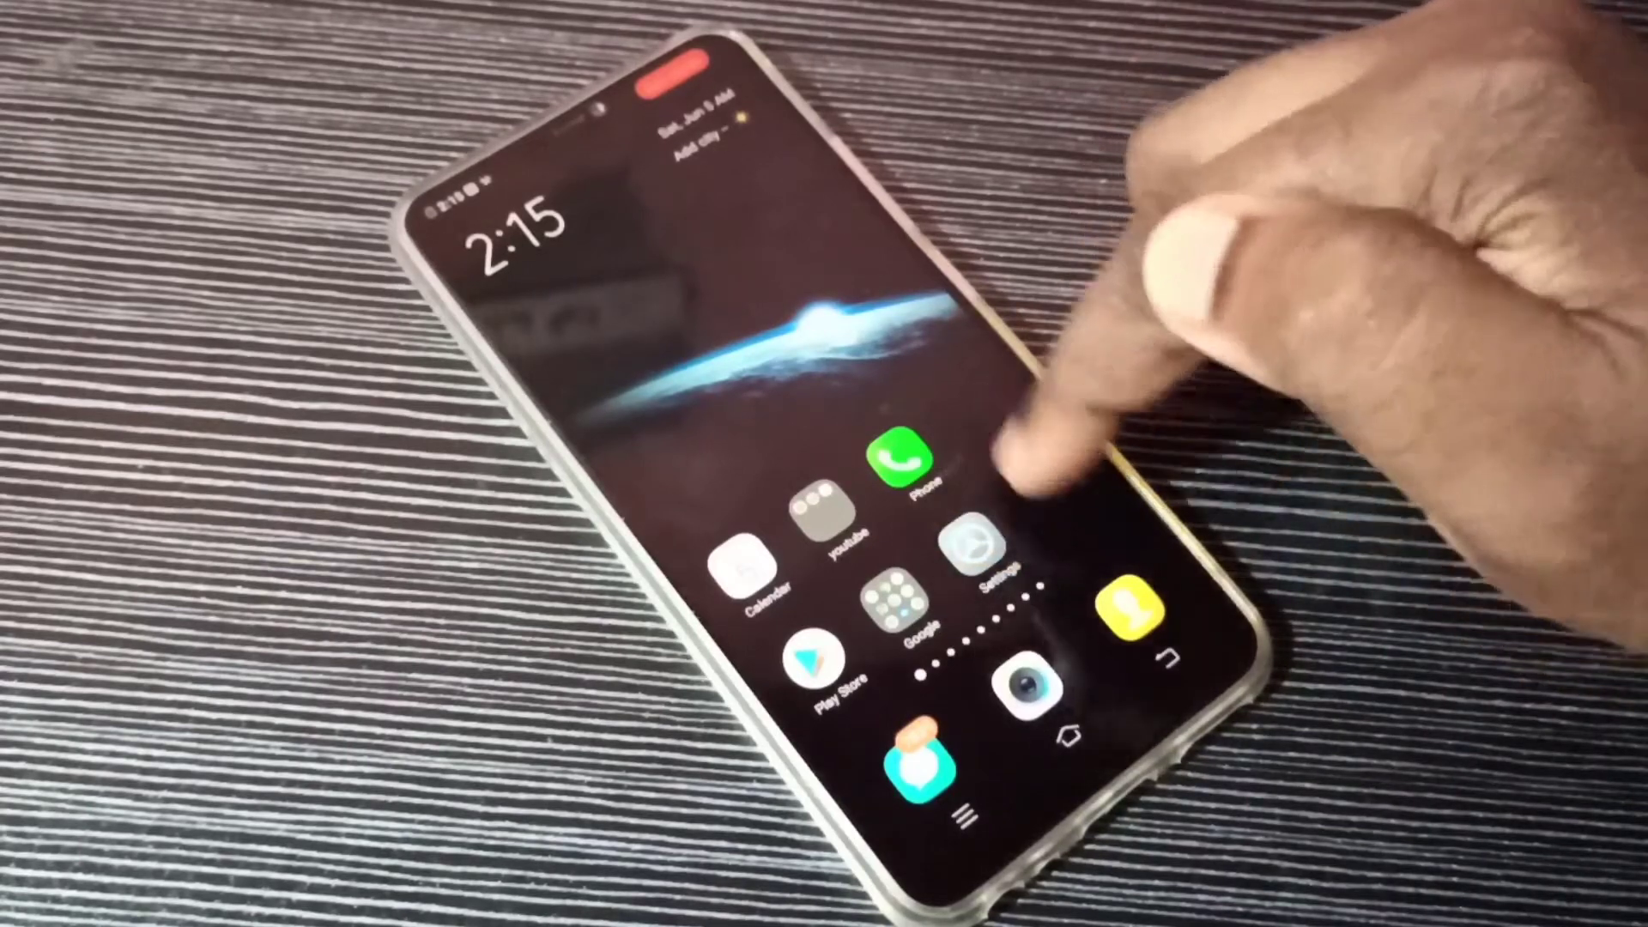
Return to Settings and bring up the Background check app list in Developer options.
left_click(985, 555)
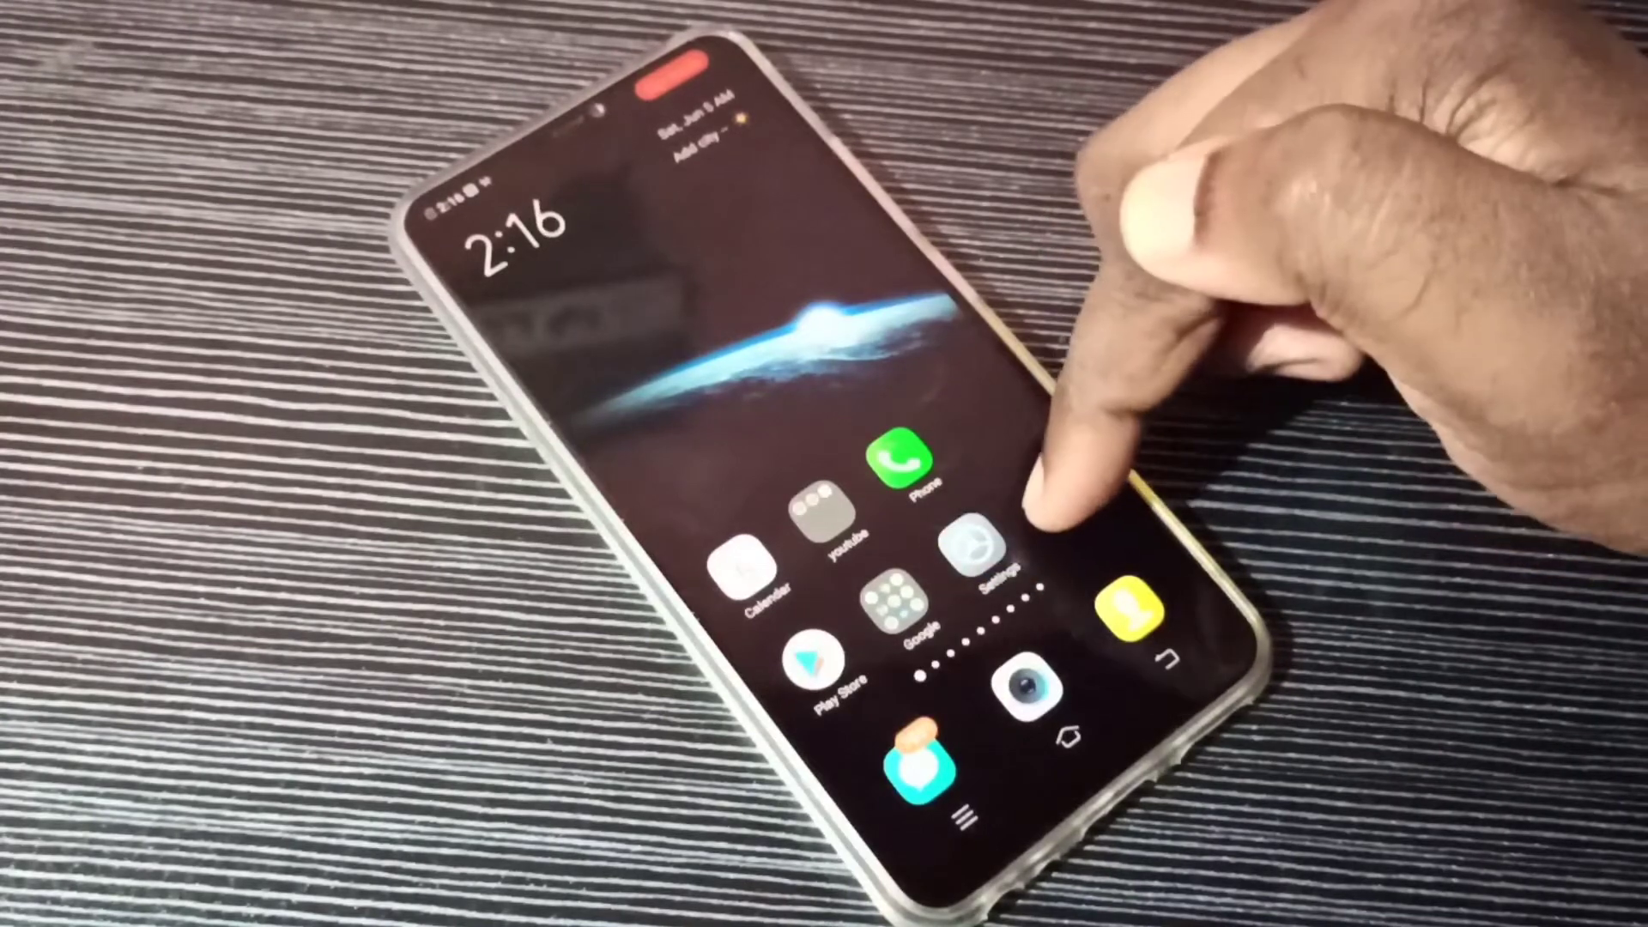
left_click(980, 563)
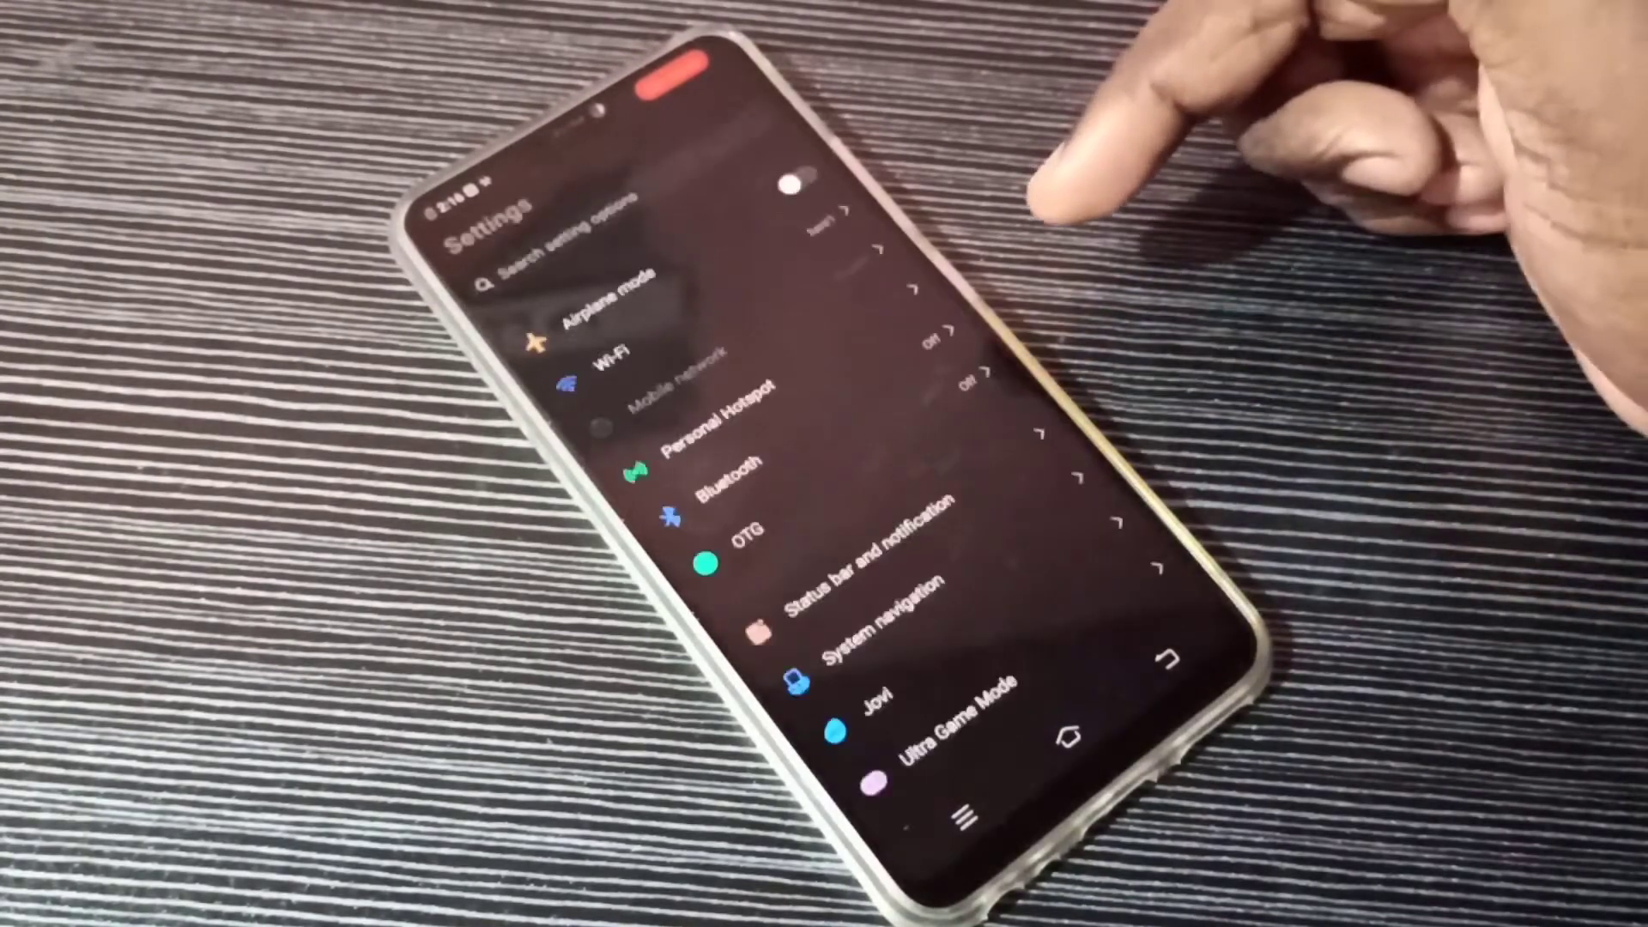
scroll("down", 3)
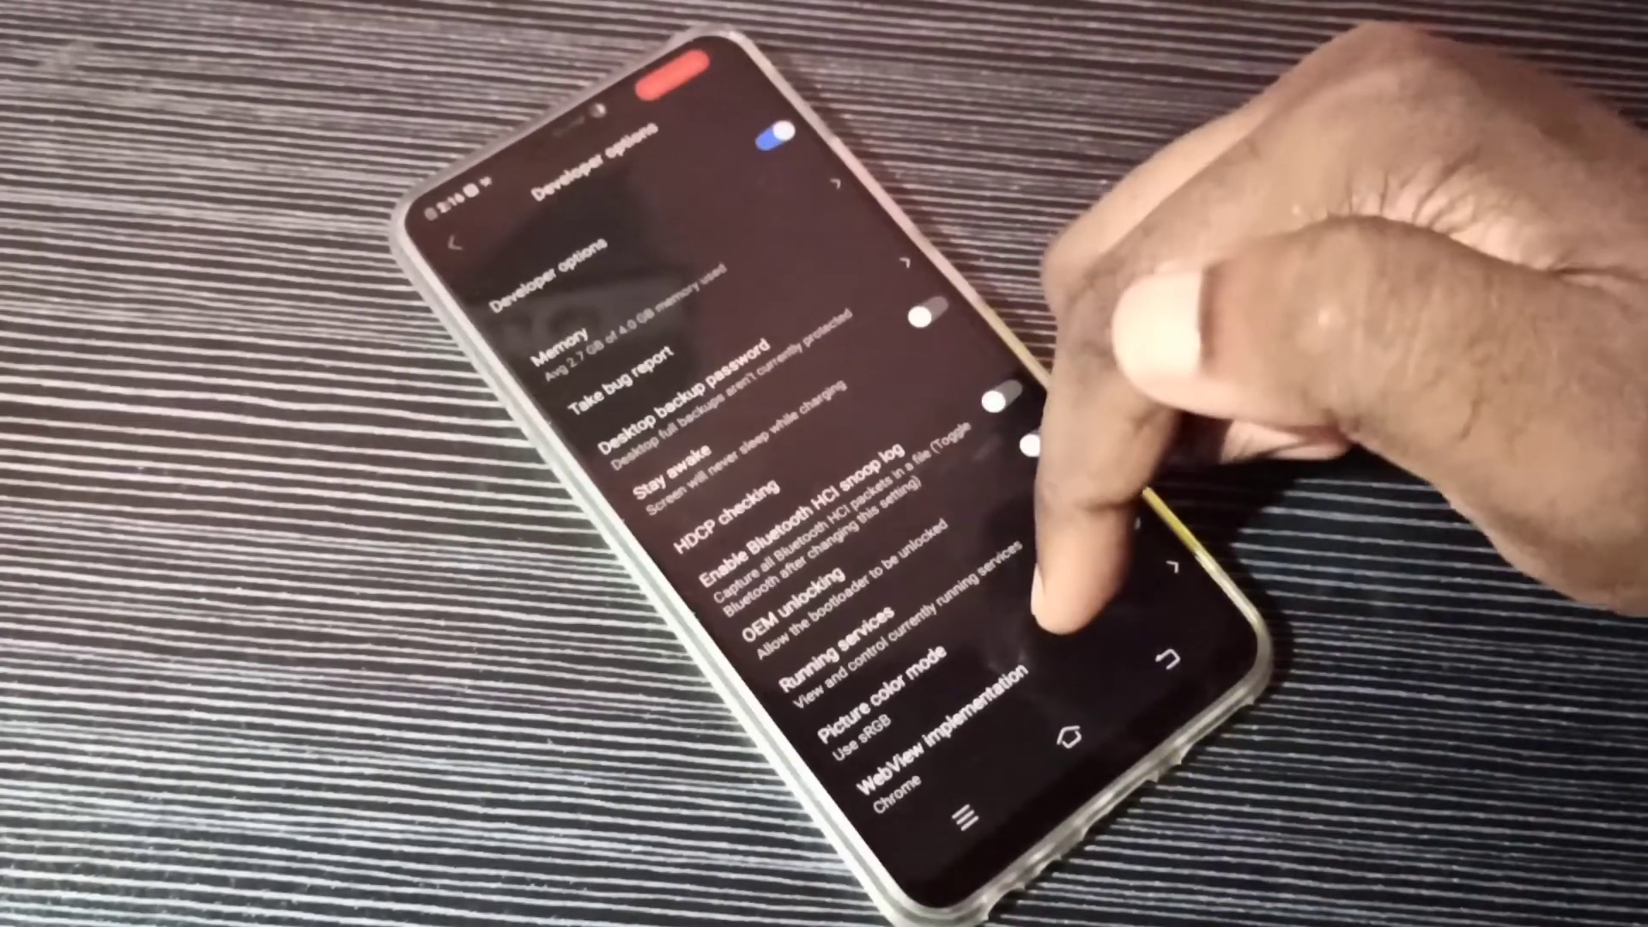
scroll("down", 3)
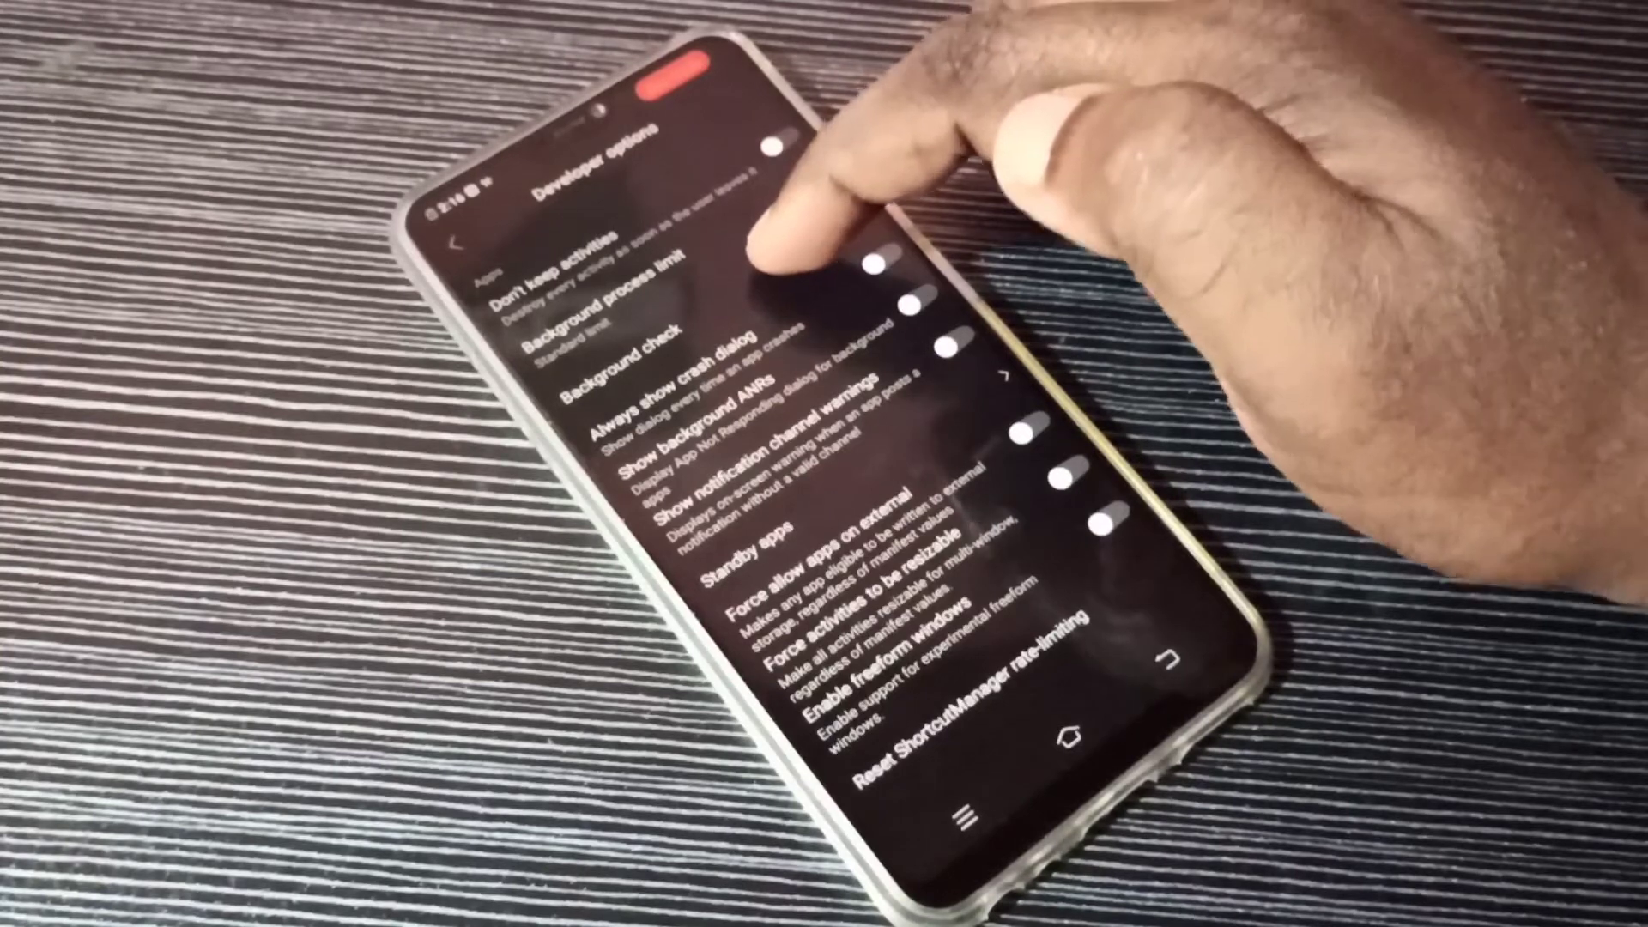
left_click(600, 358)
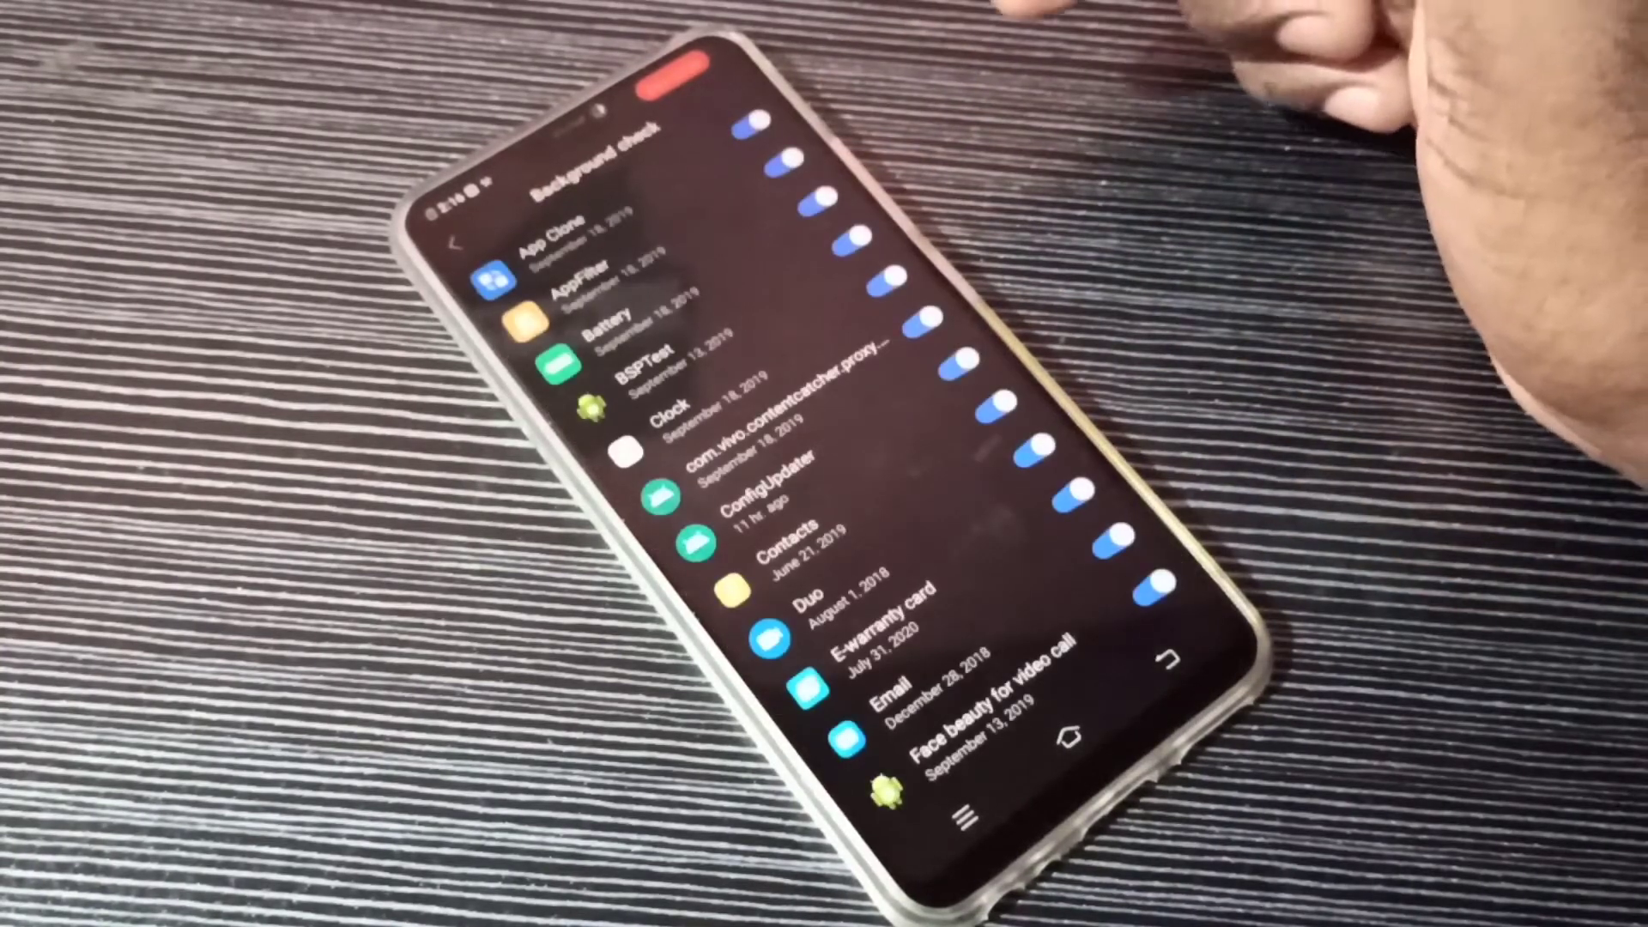